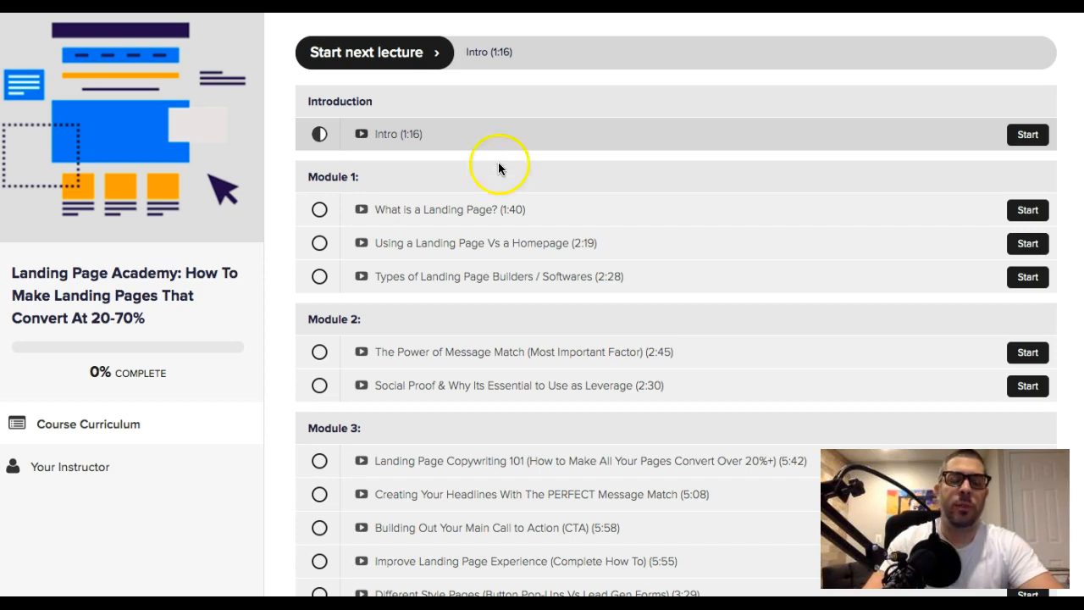
{"action": "mouse_move", "coordinate": [492, 195]}
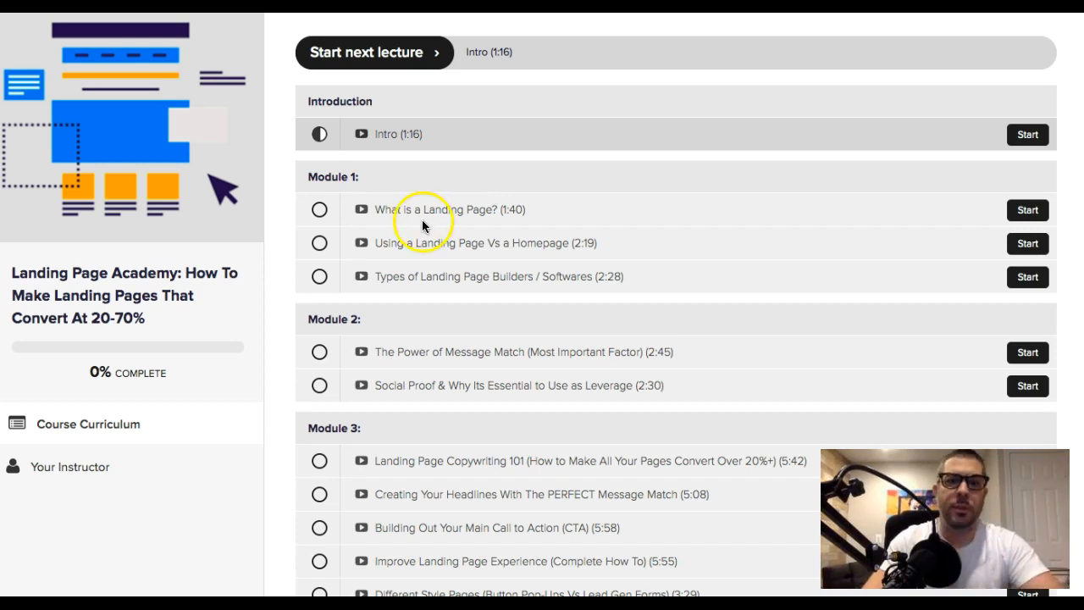
{"action": "scroll", "scroll_direction": "down", "scroll_amount": 3}
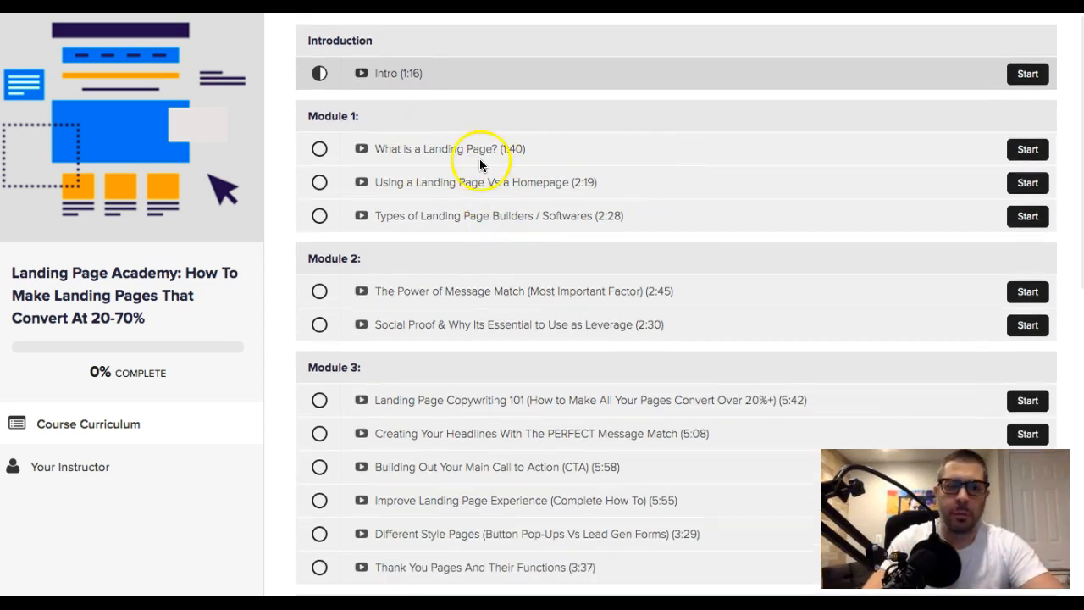
{"action": "mouse_move", "coordinate": [568, 159]}
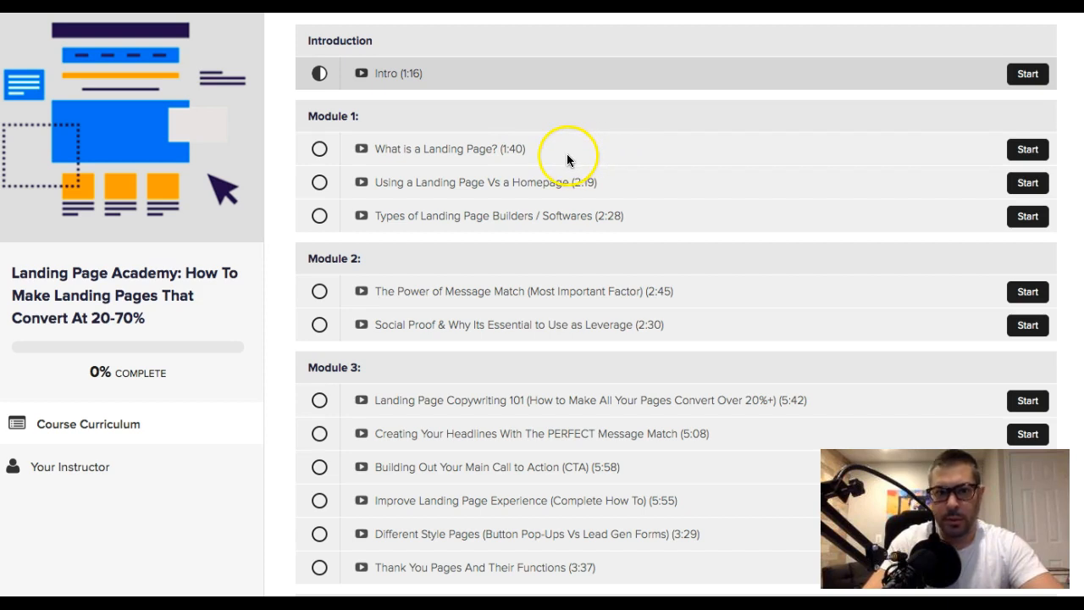
{"action": "mouse_move", "coordinate": [695, 201]}
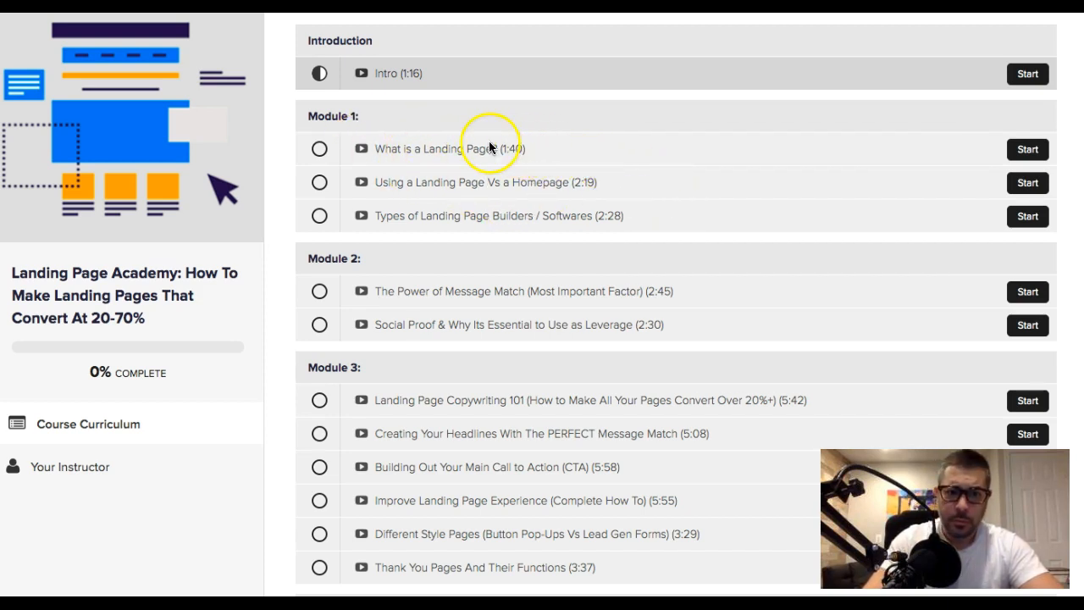
{"action": "mouse_move", "coordinate": [431, 140]}
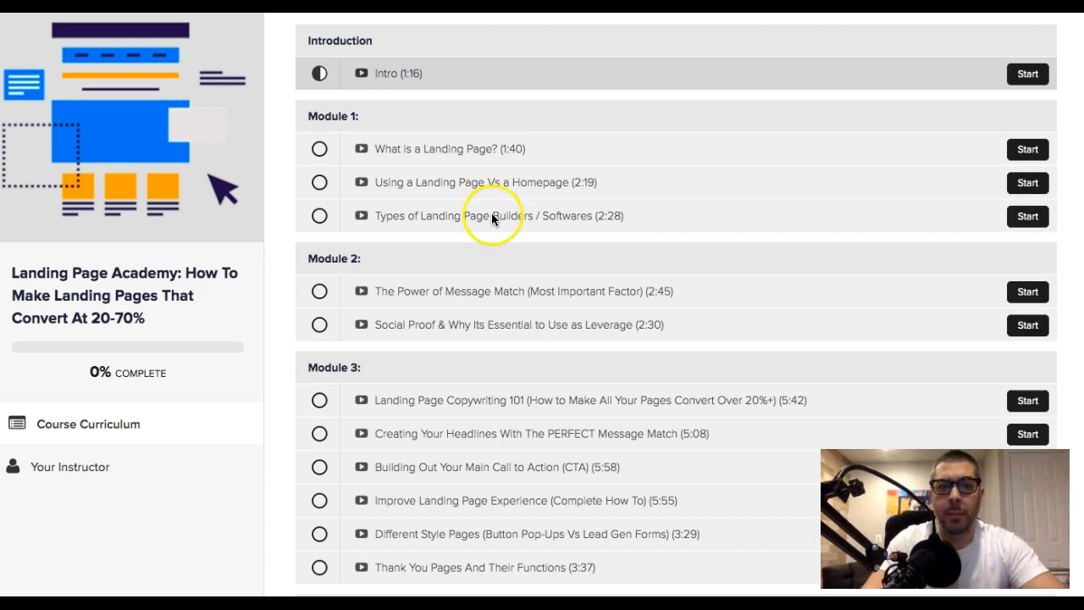
{"action": "mouse_move", "coordinate": [498, 232]}
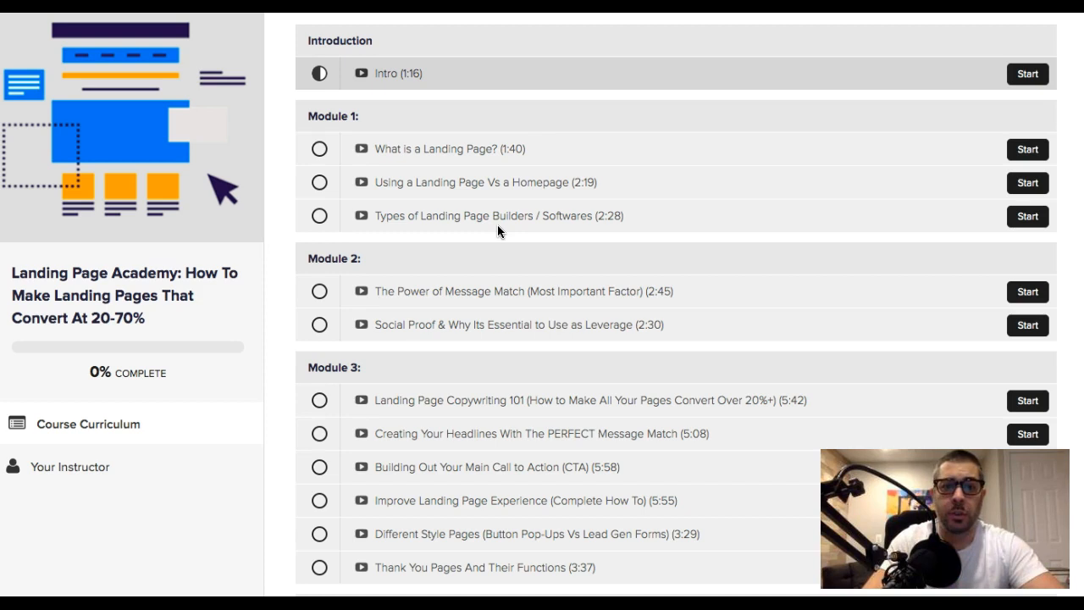
{"action": "scroll", "scroll_direction": "down", "scroll_amount": 3}
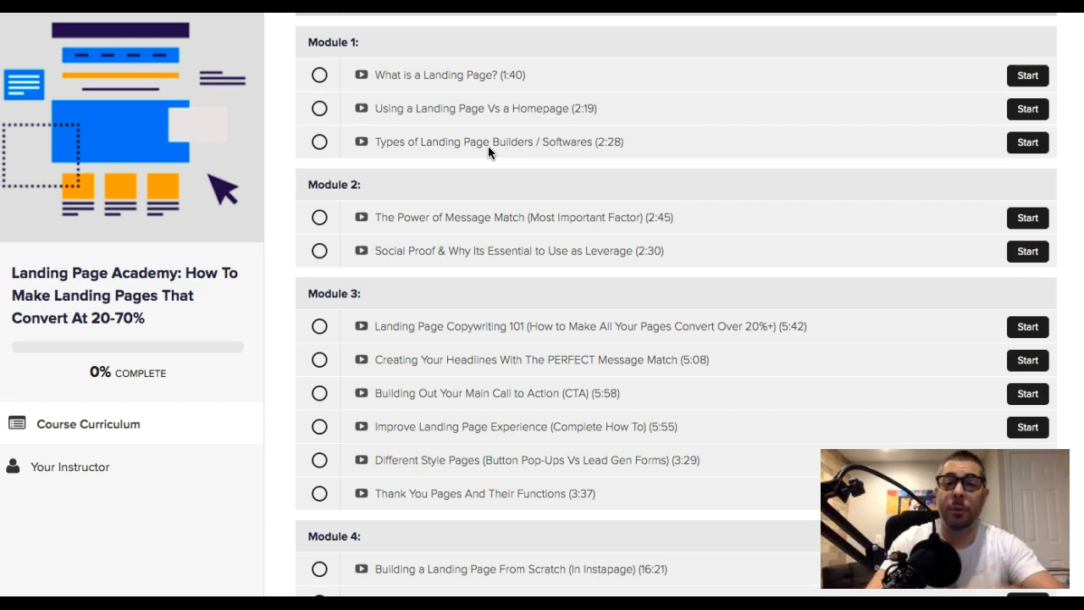
{"action": "scroll", "scroll_direction": "down", "scroll_amount": 3}
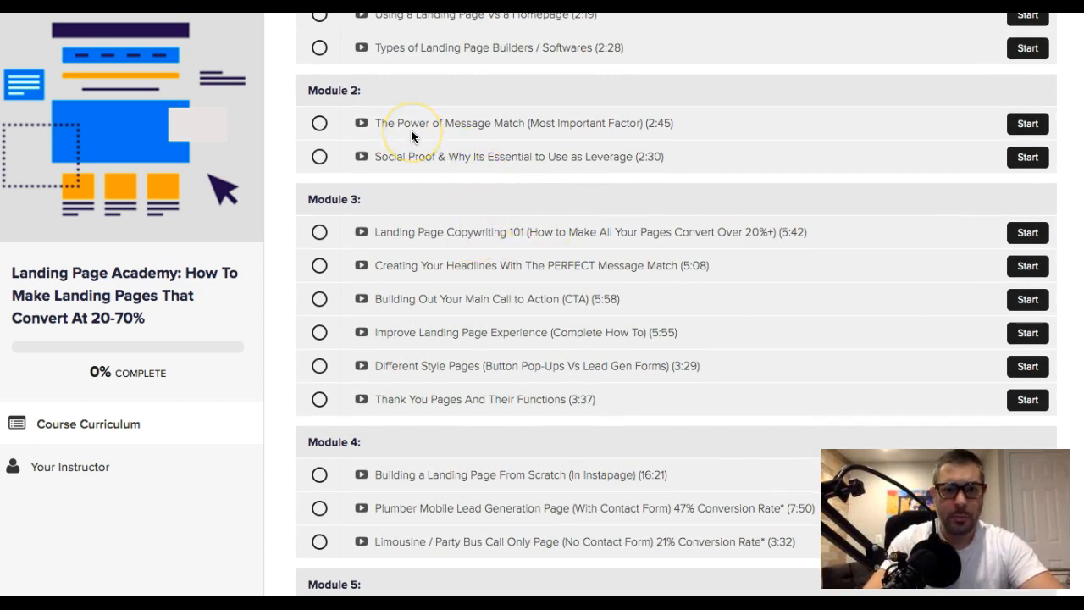
{"action": "mouse_move", "coordinate": [486, 135]}
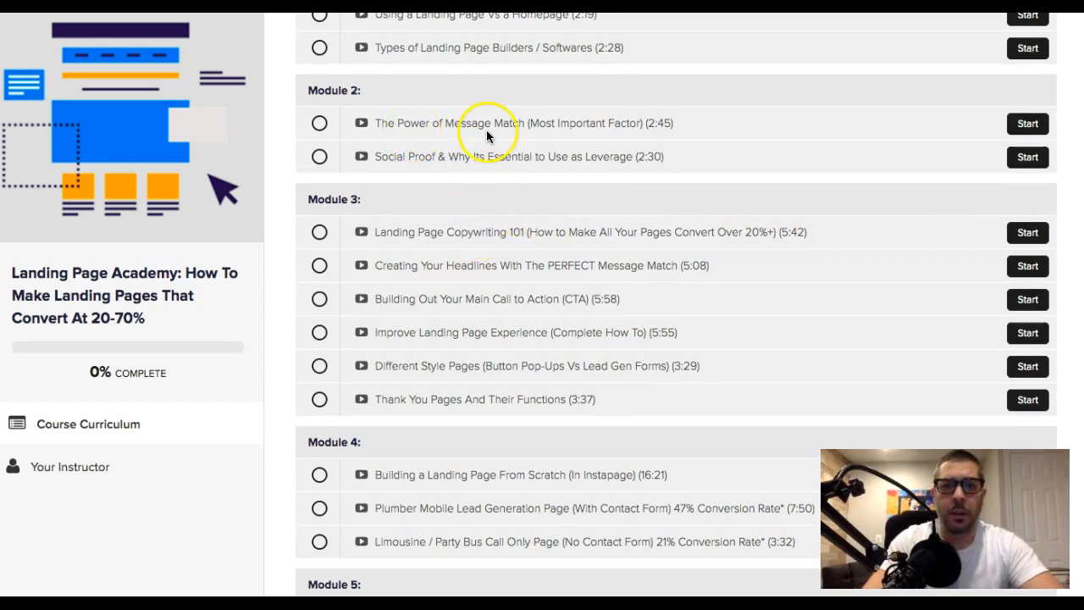
{"action": "mouse_move", "coordinate": [597, 135]}
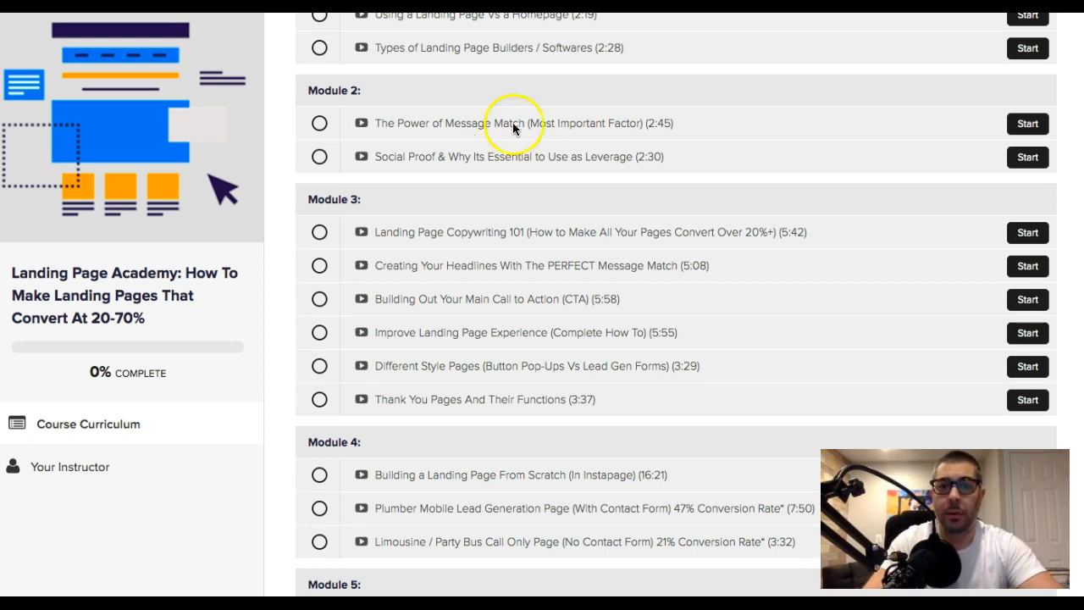
{"action": "mouse_move", "coordinate": [478, 137]}
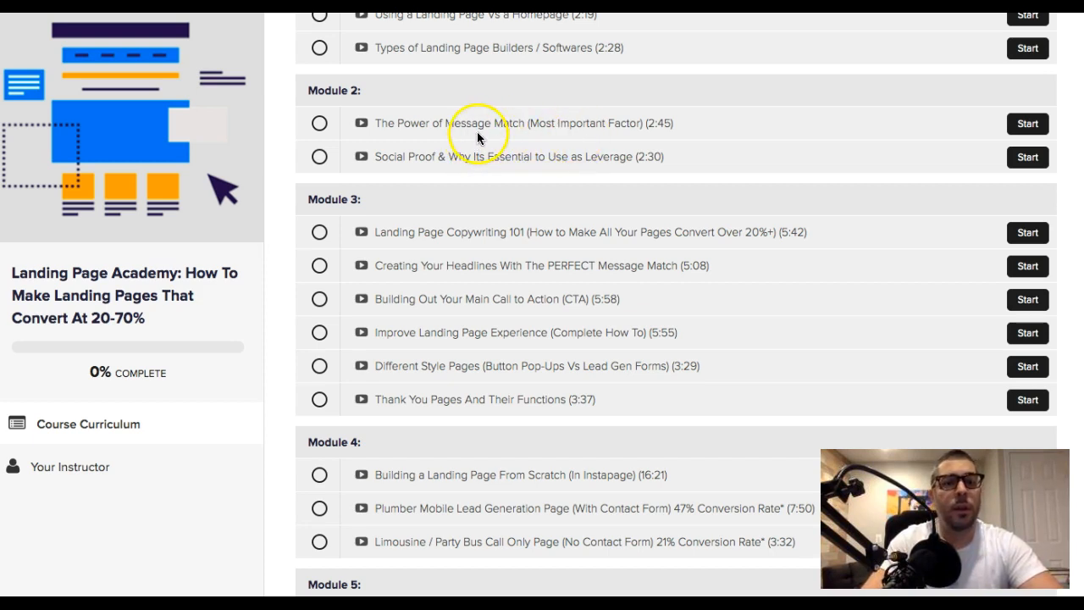
{"action": "mouse_move", "coordinate": [418, 167]}
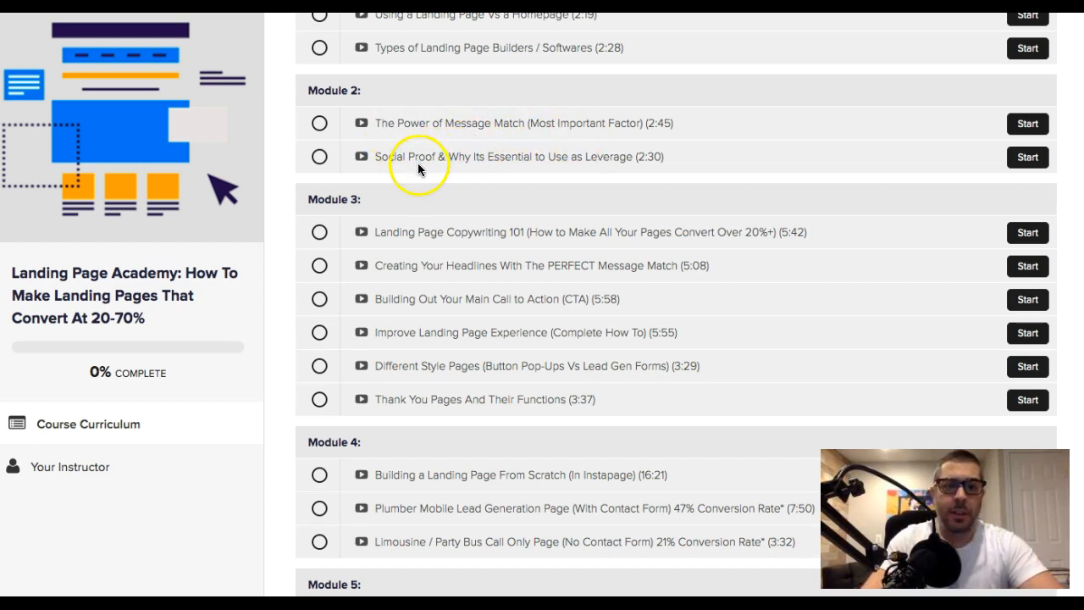
{"action": "mouse_move", "coordinate": [656, 159]}
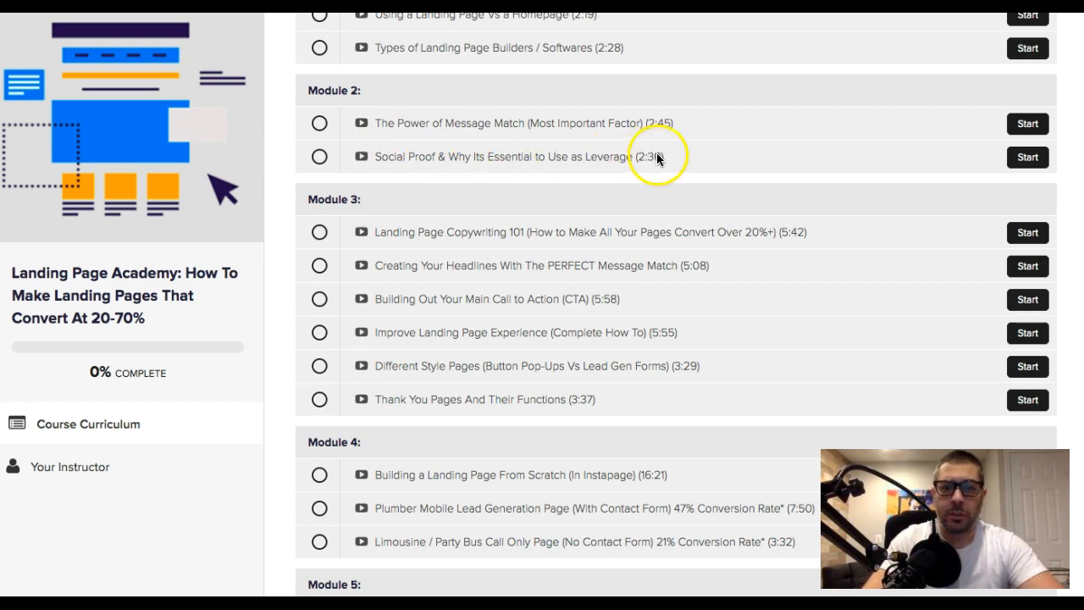
{"action": "scroll", "scroll_direction": "down", "scroll_amount": 3}
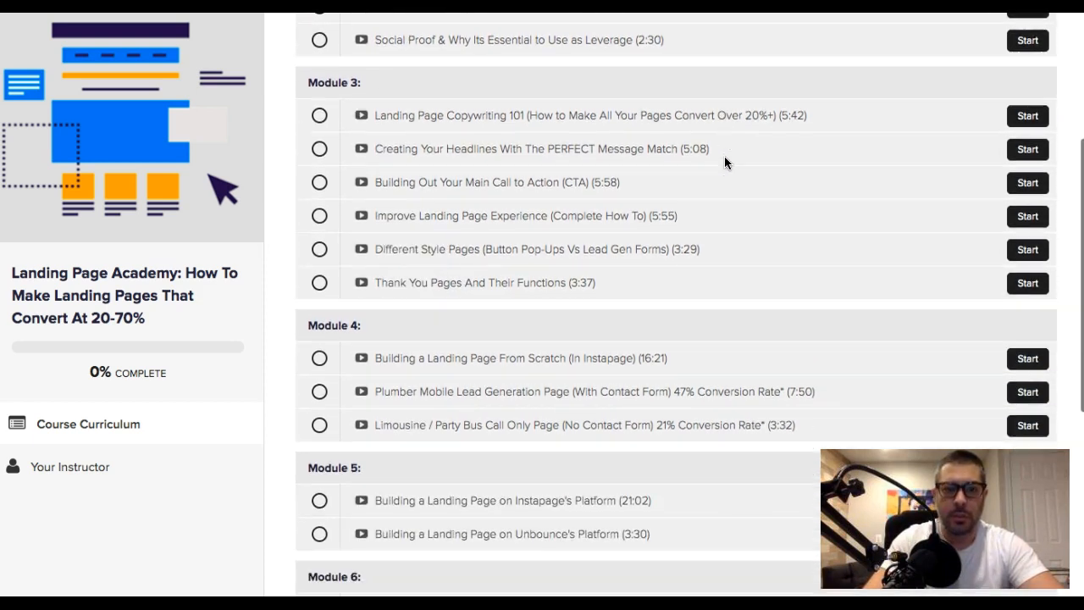
{"action": "scroll", "scroll_direction": "down", "scroll_amount": 3}
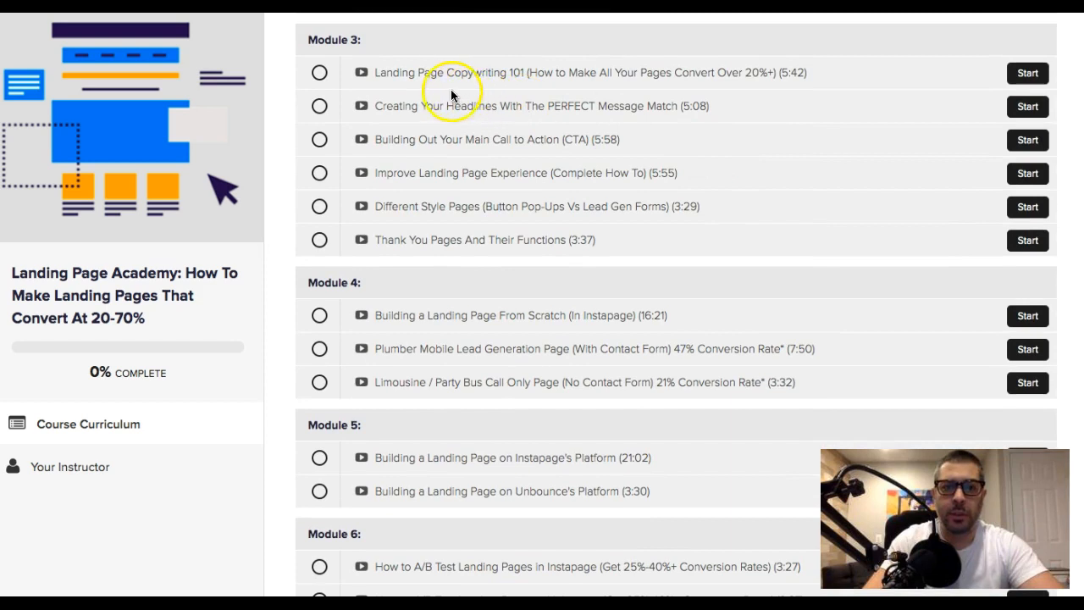
{"action": "mouse_move", "coordinate": [549, 88]}
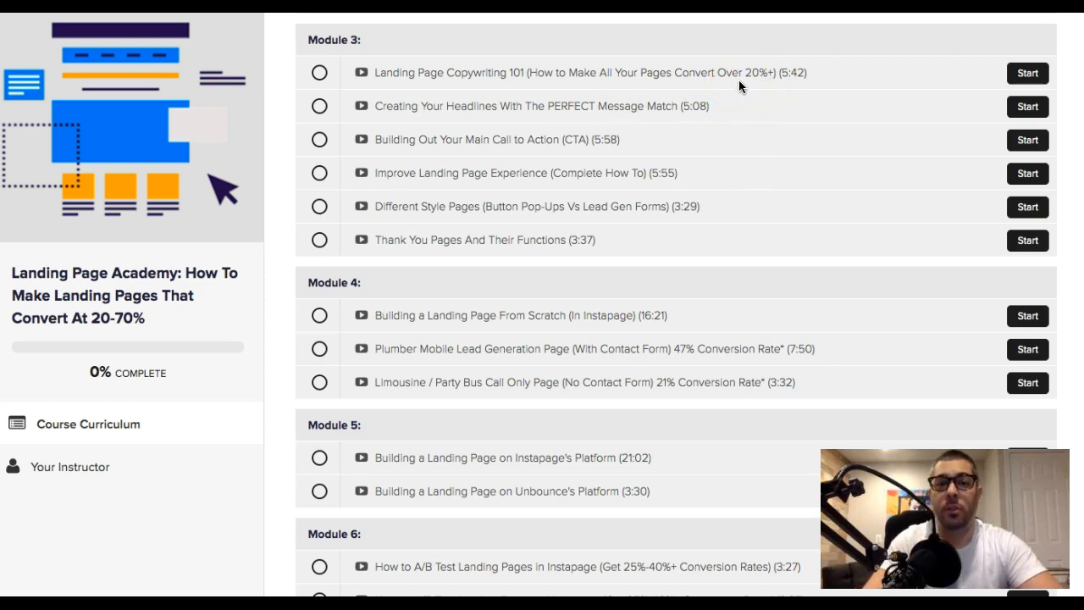
{"action": "mouse_move", "coordinate": [761, 87]}
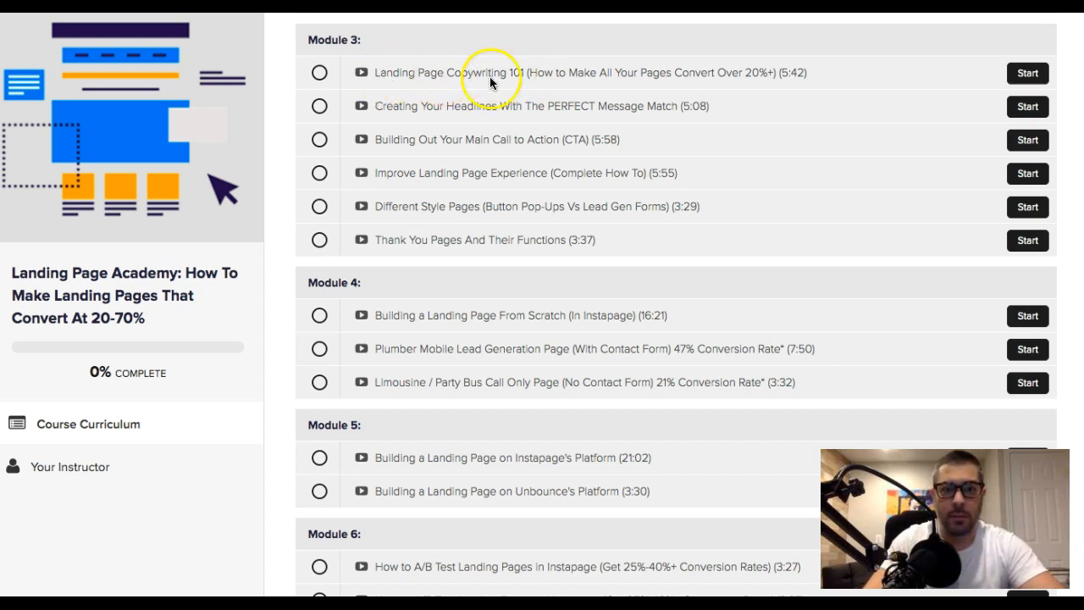
{"action": "mouse_move", "coordinate": [453, 118]}
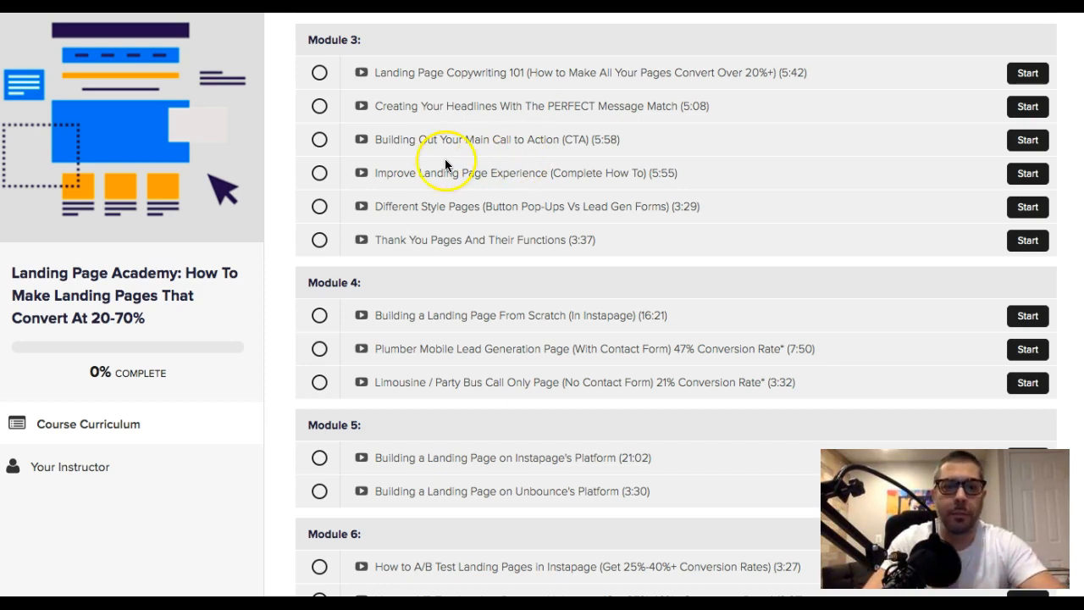
{"action": "mouse_move", "coordinate": [464, 201]}
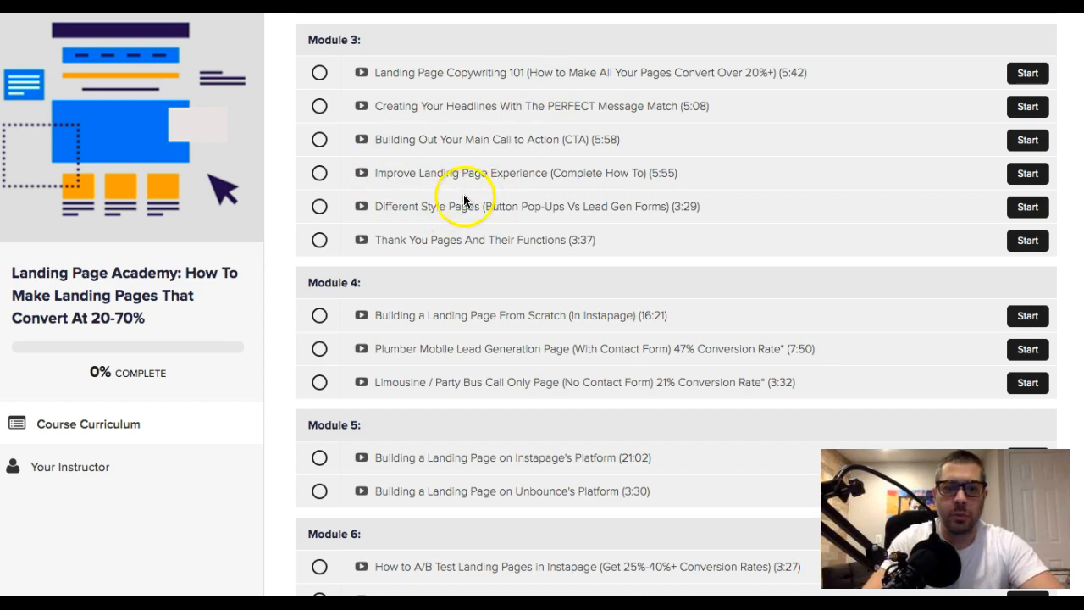
{"action": "mouse_move", "coordinate": [430, 196]}
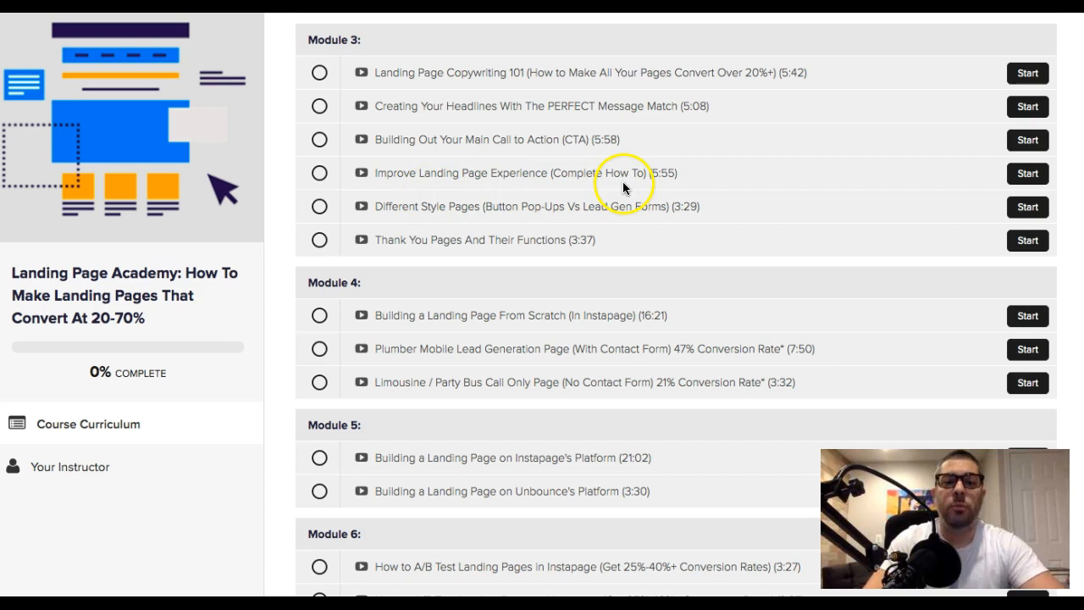
{"action": "mouse_move", "coordinate": [500, 178]}
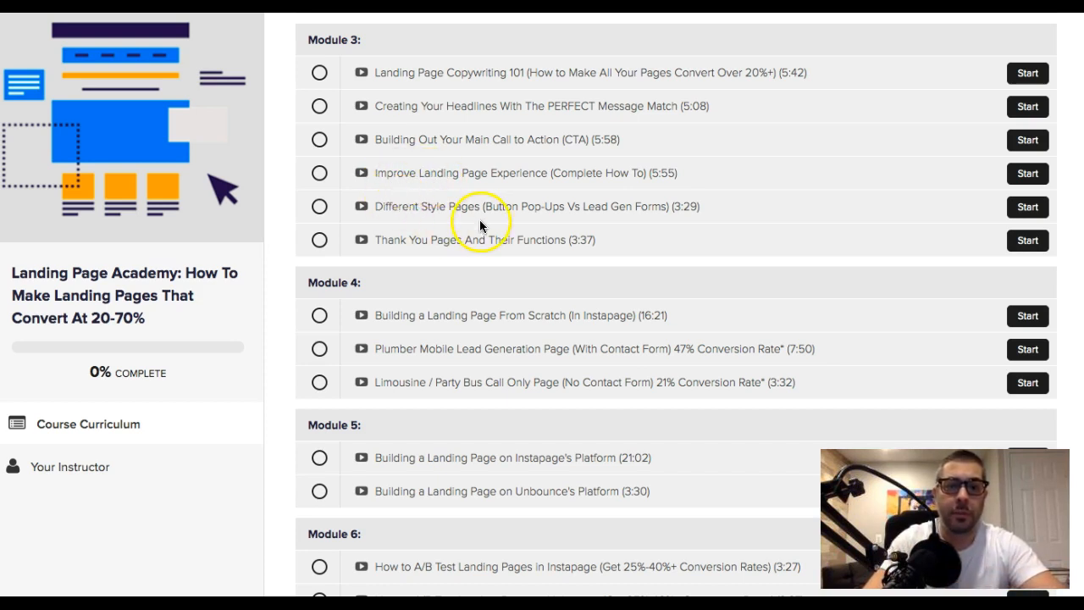
{"action": "mouse_move", "coordinate": [414, 224]}
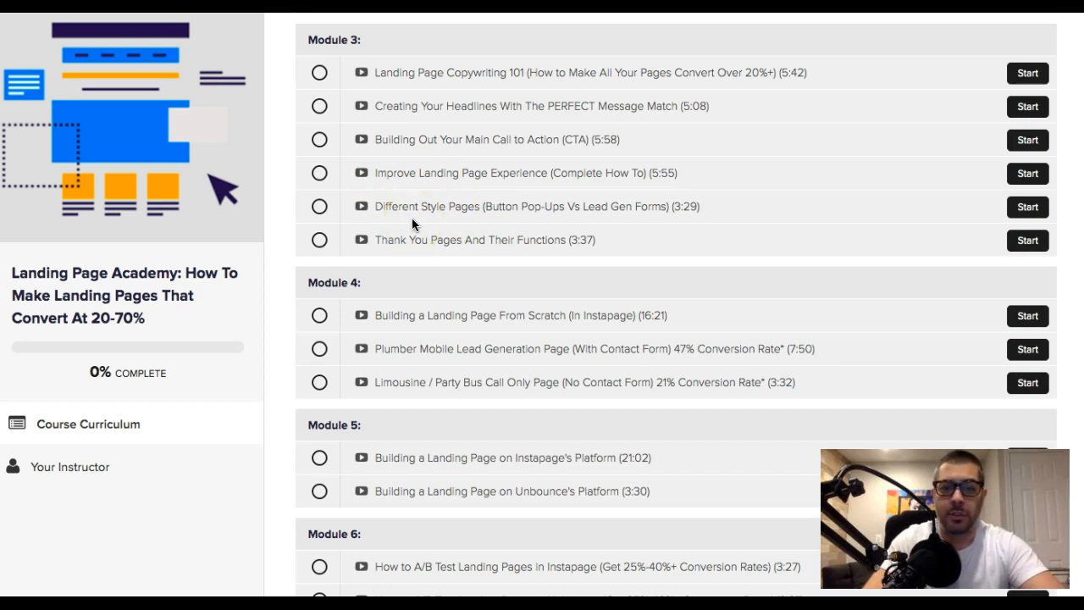
{"action": "mouse_move", "coordinate": [541, 220]}
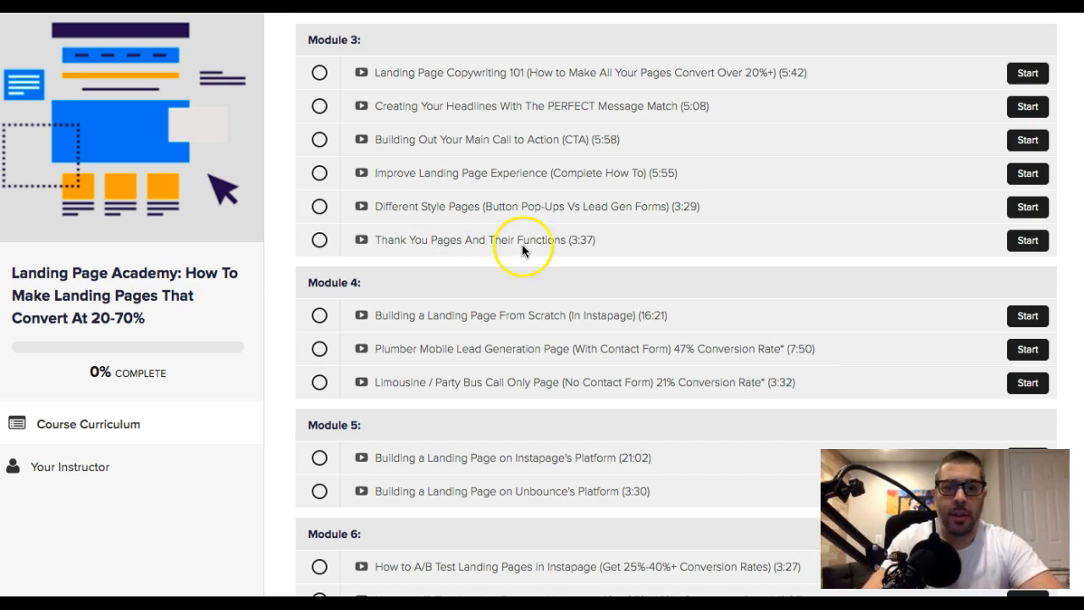
{"action": "scroll", "scroll_direction": "down", "scroll_amount": 3}
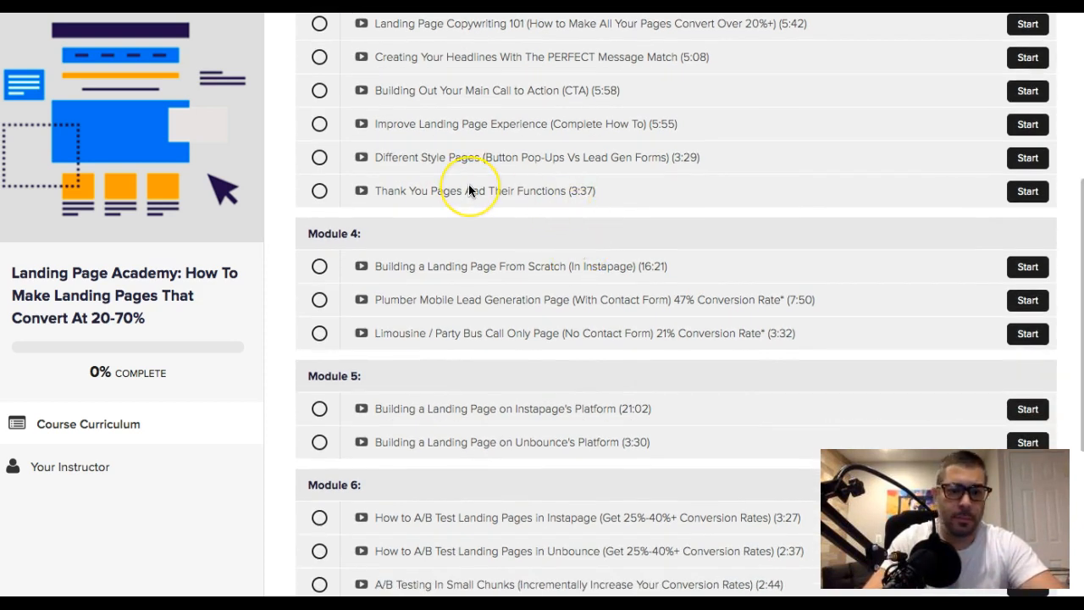
{"action": "scroll", "scroll_direction": "down", "scroll_amount": 3}
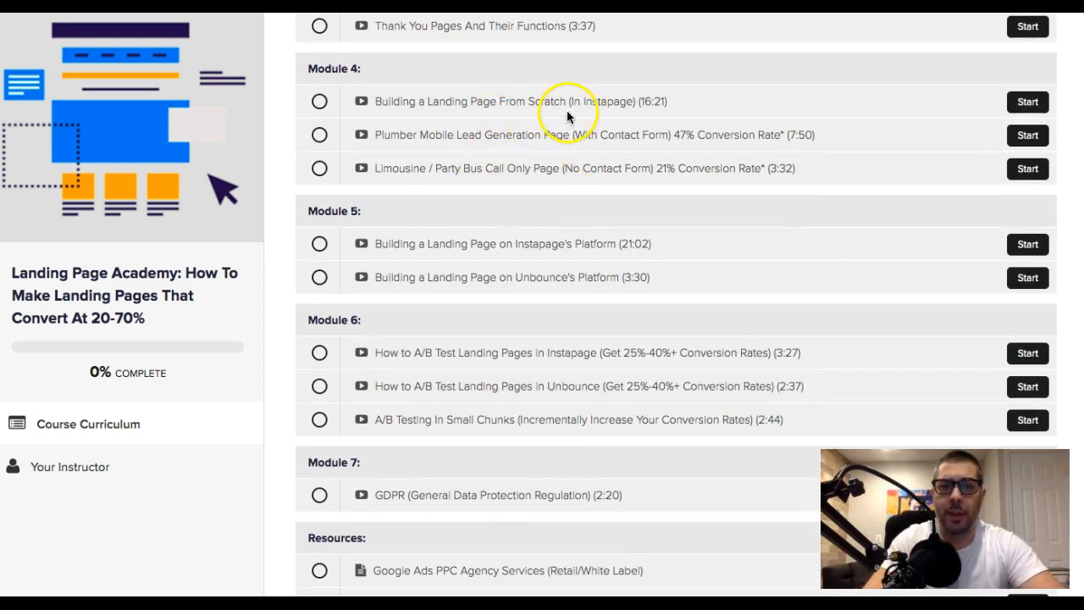
{"action": "mouse_move", "coordinate": [549, 111]}
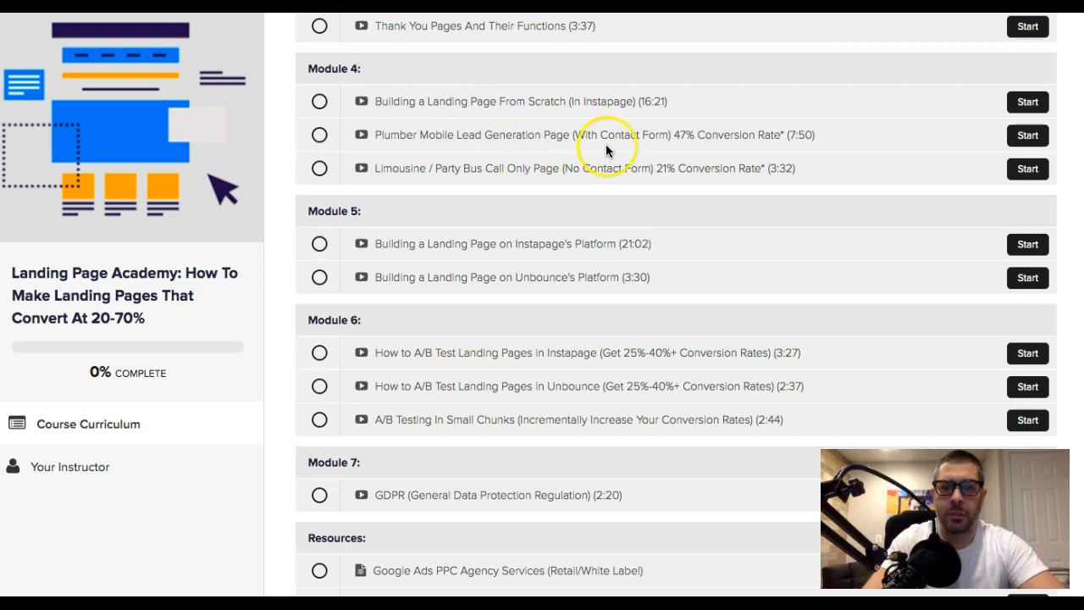
{"action": "mouse_move", "coordinate": [690, 151]}
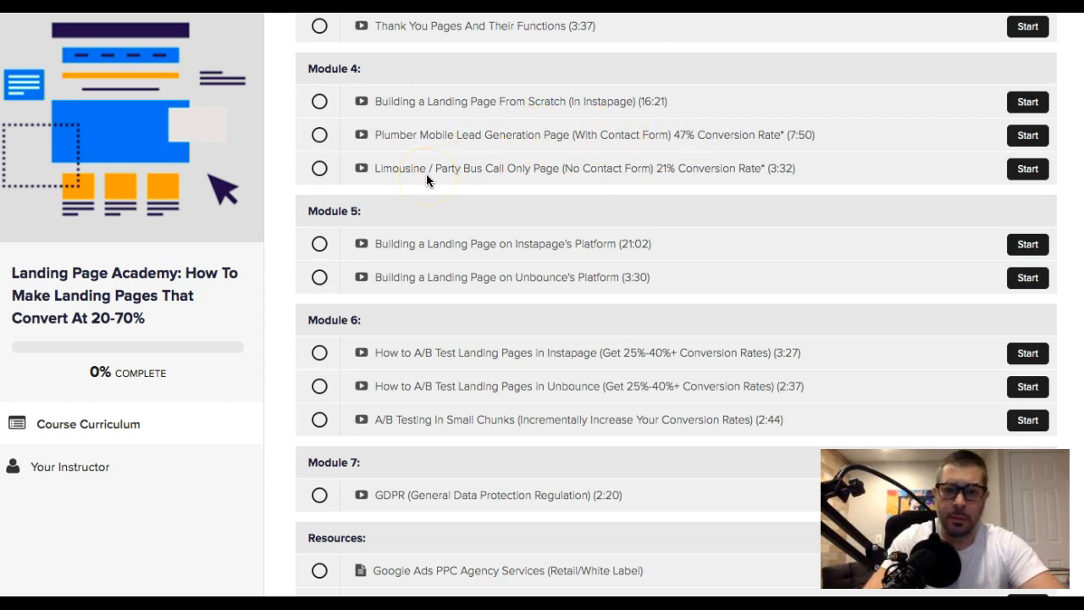
{"action": "mouse_move", "coordinate": [507, 180]}
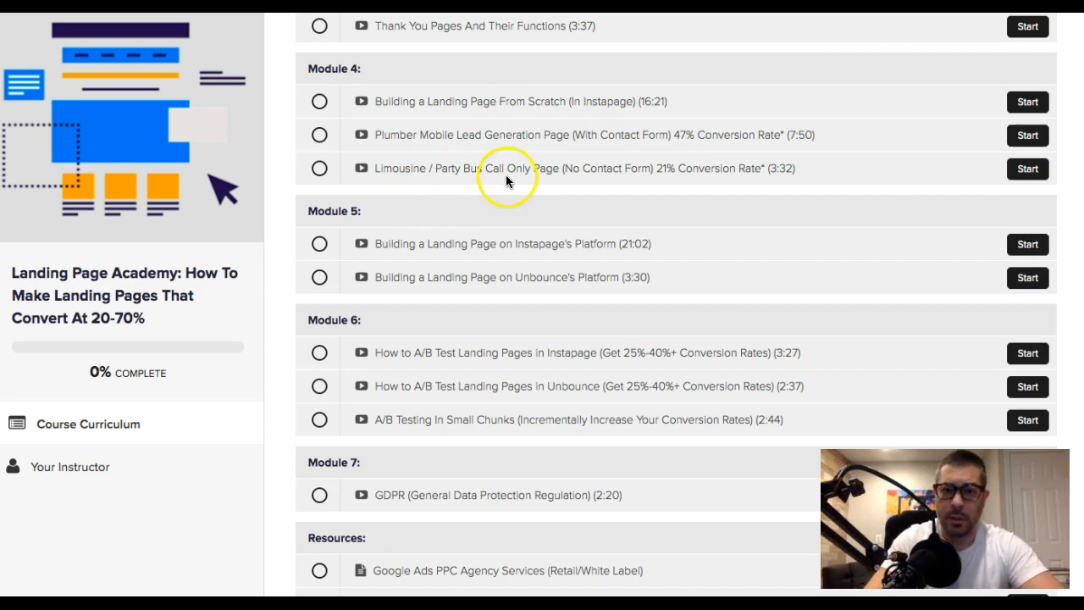
{"action": "mouse_move", "coordinate": [614, 177]}
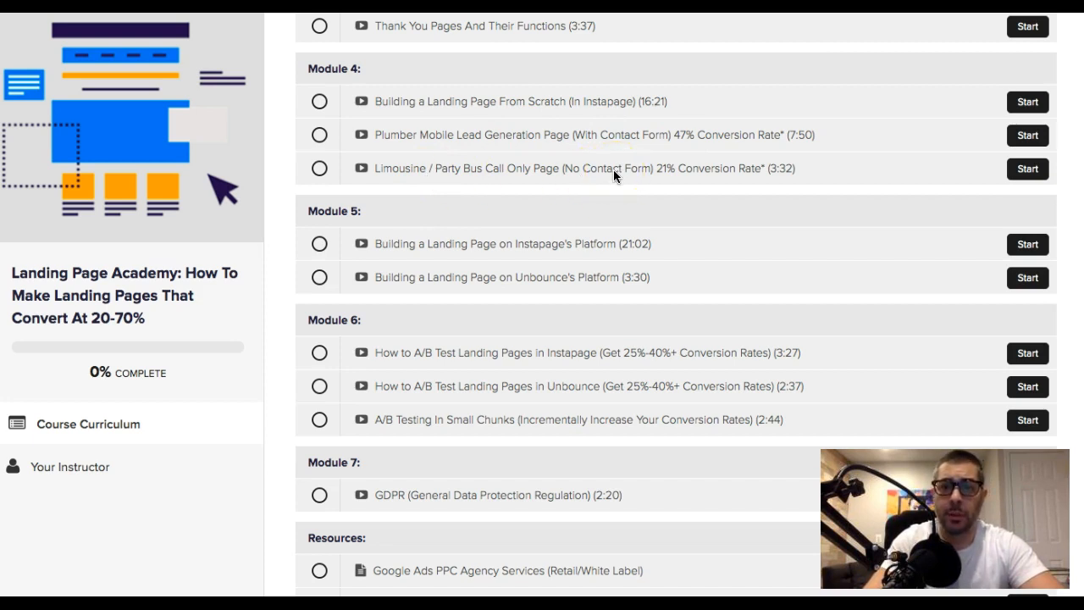
{"action": "mouse_move", "coordinate": [677, 180]}
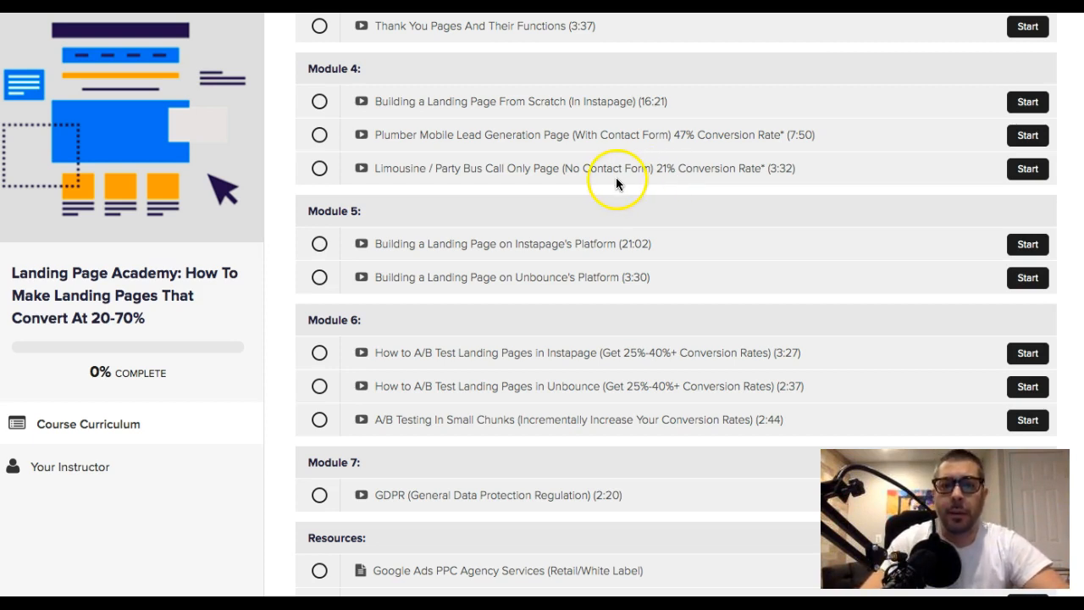
{"action": "mouse_move", "coordinate": [671, 182]}
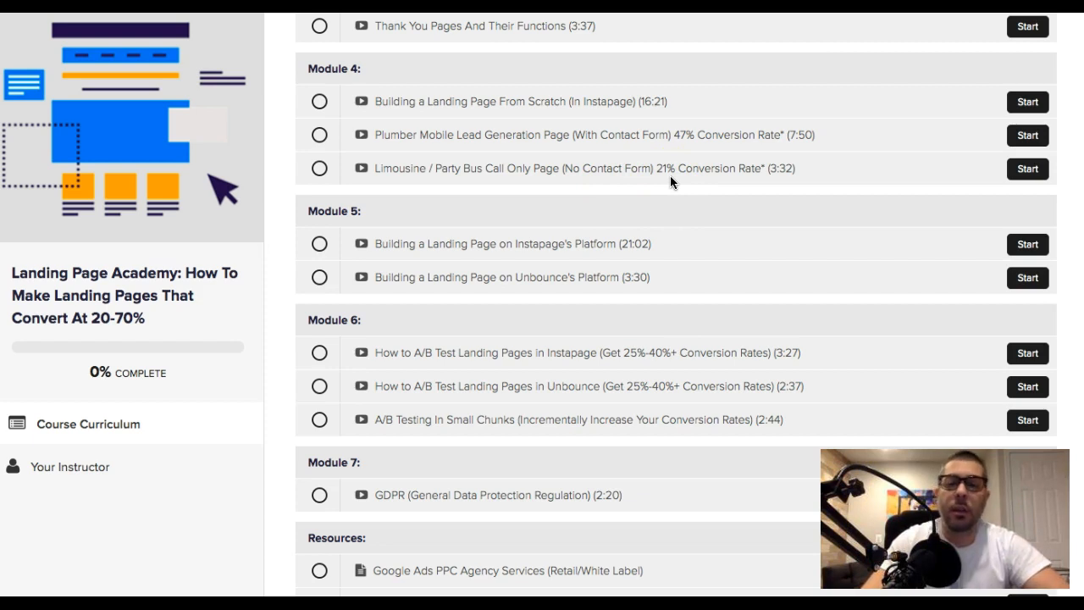
{"action": "scroll", "scroll_direction": "down", "scroll_amount": 3}
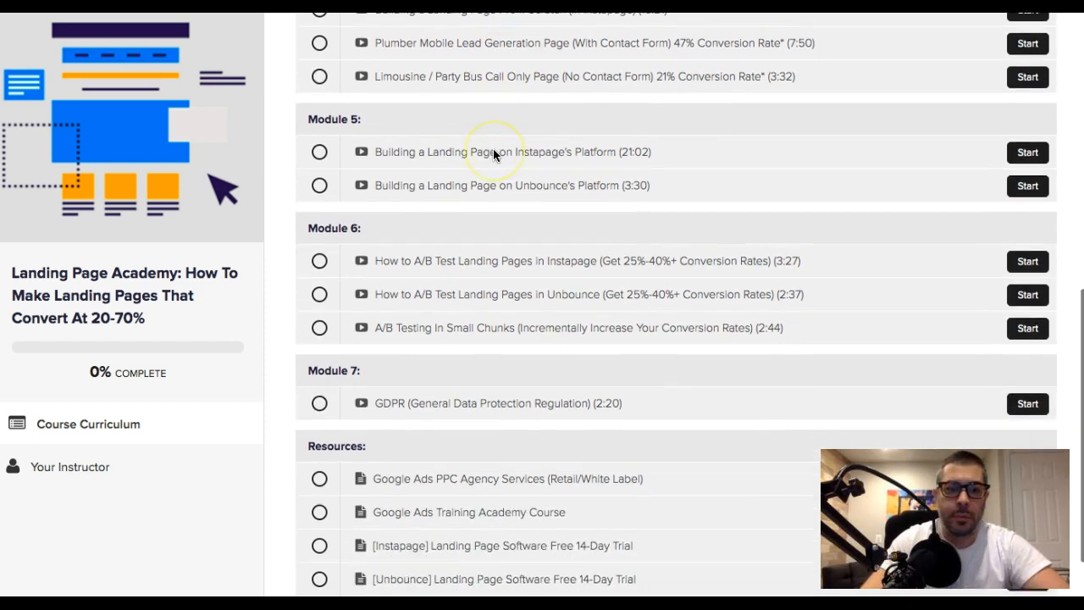
{"action": "scroll", "scroll_direction": "down", "scroll_amount": 3}
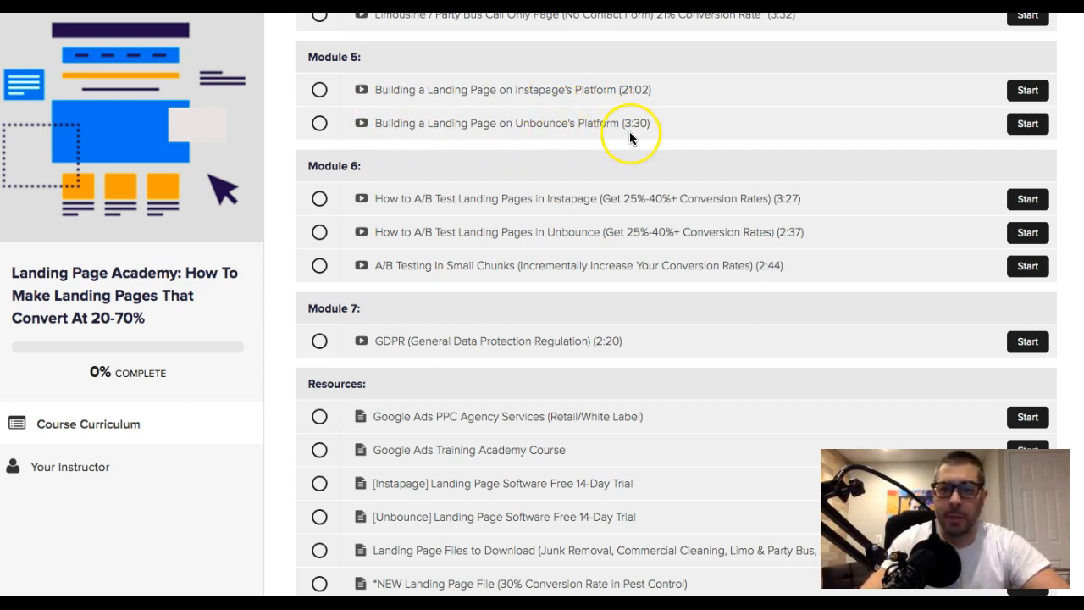
{"action": "mouse_move", "coordinate": [634, 133]}
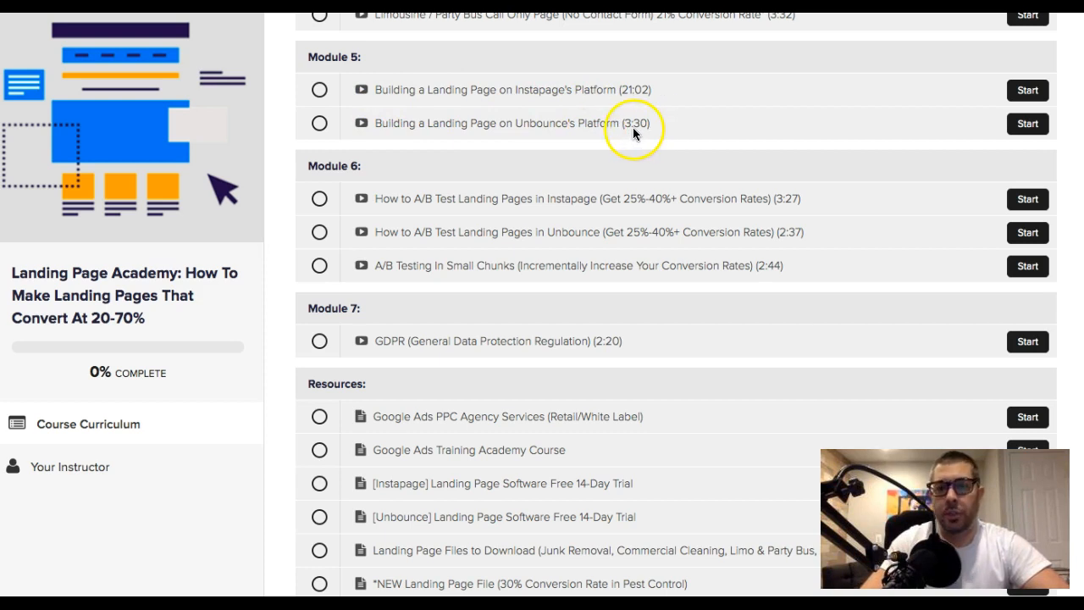
{"action": "mouse_move", "coordinate": [589, 133]}
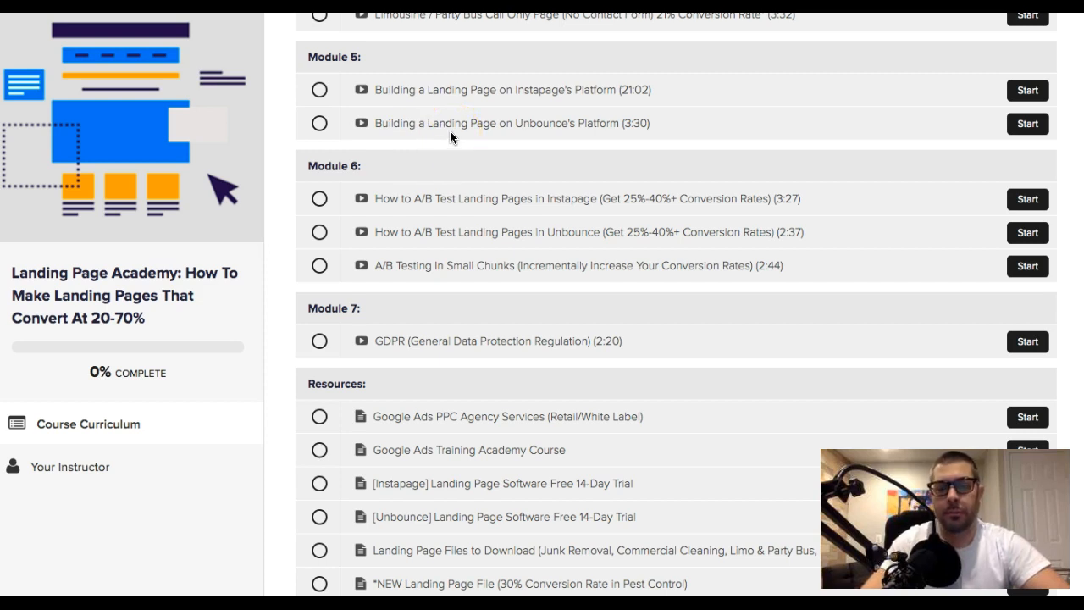
{"action": "scroll", "scroll_direction": "down", "scroll_amount": 3}
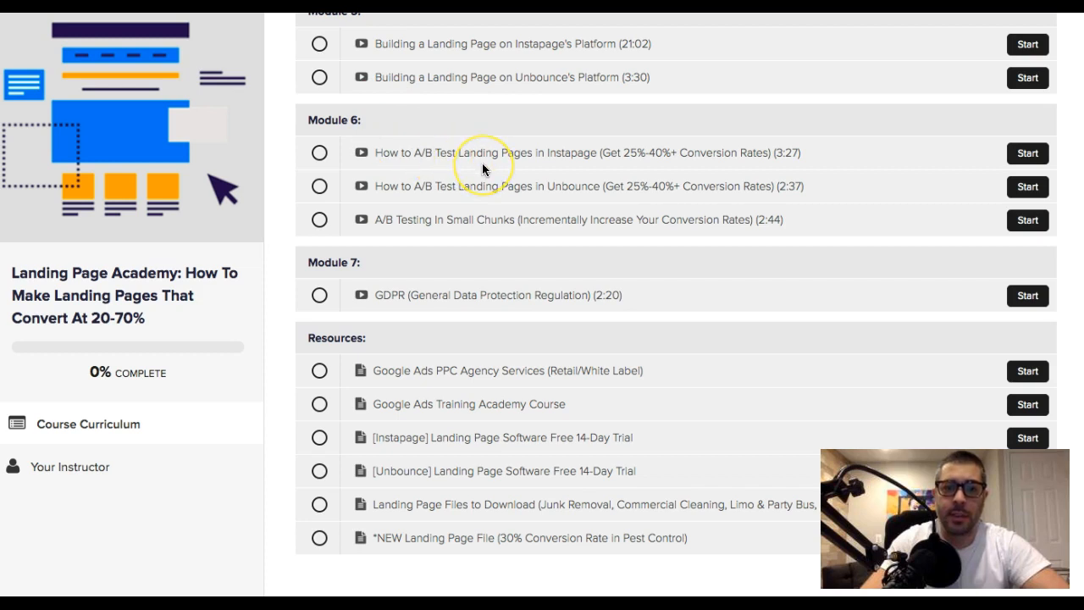
{"action": "mouse_move", "coordinate": [558, 160]}
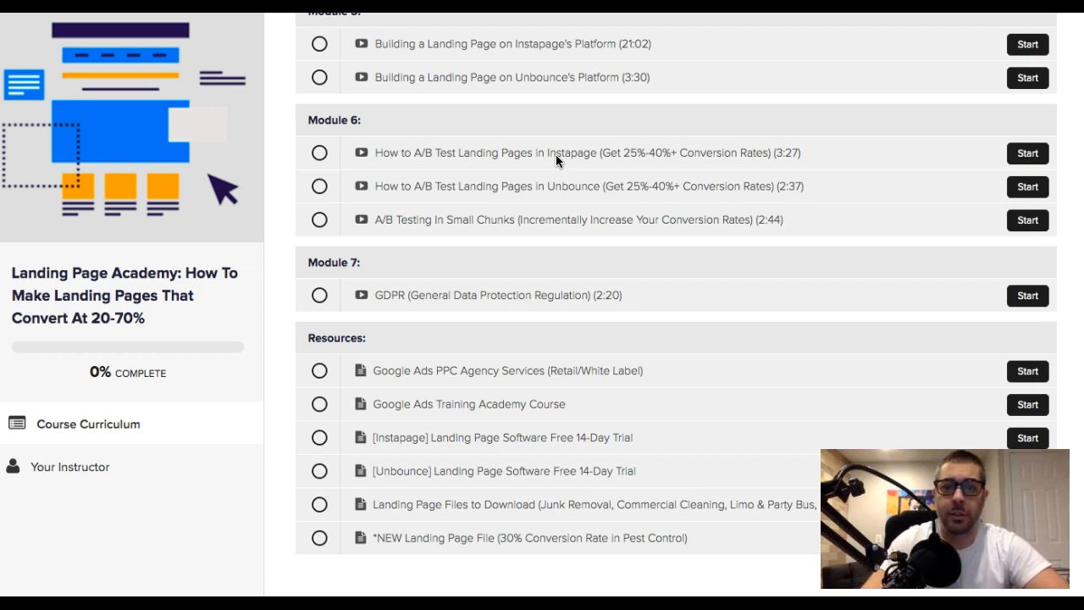
{"action": "mouse_move", "coordinate": [481, 165]}
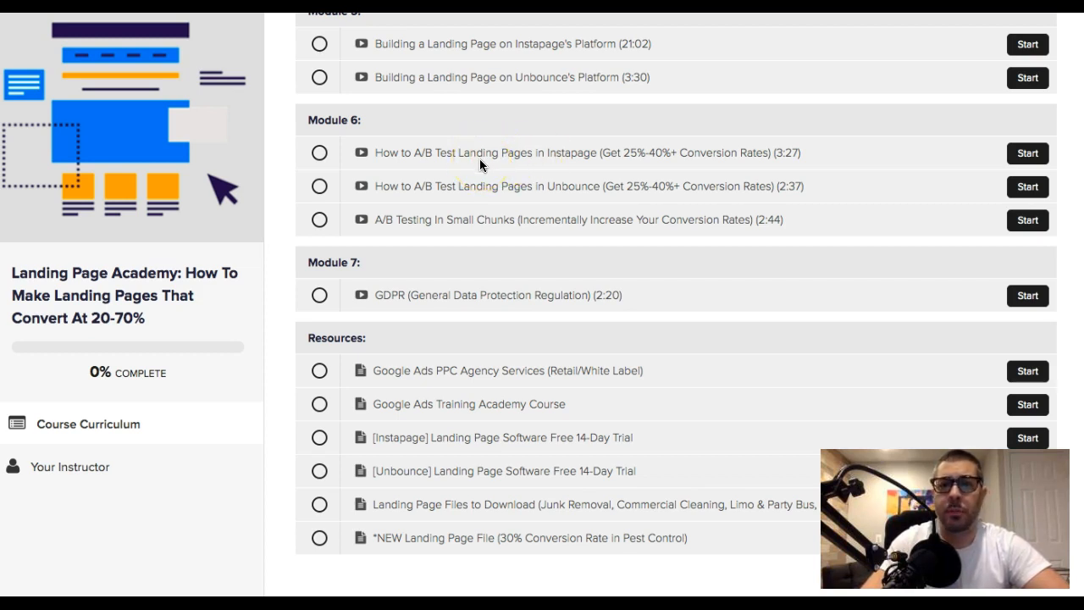
{"action": "mouse_move", "coordinate": [652, 164]}
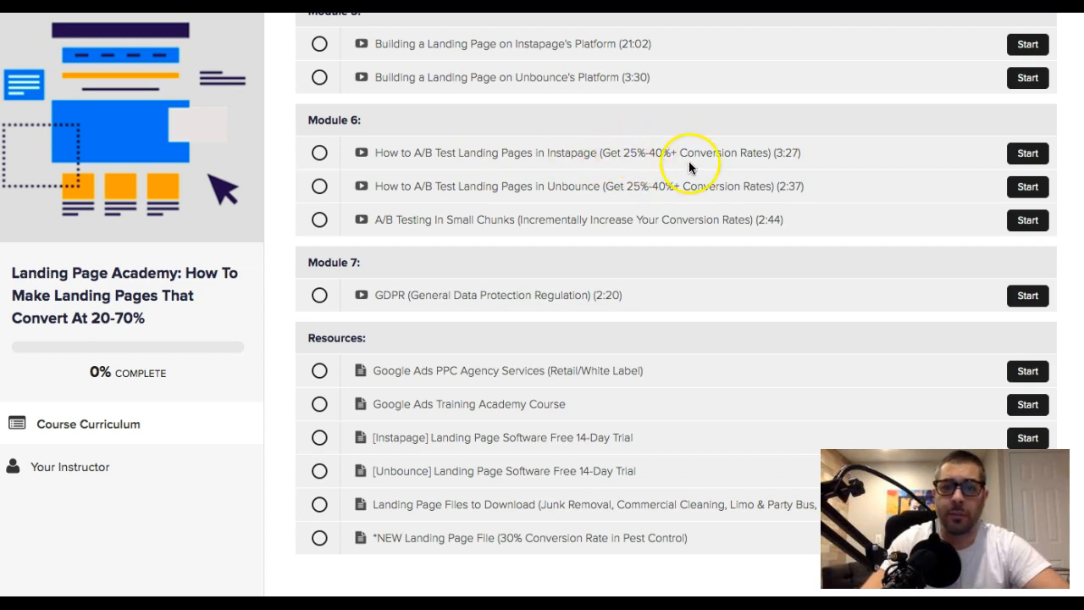
{"action": "mouse_move", "coordinate": [567, 167]}
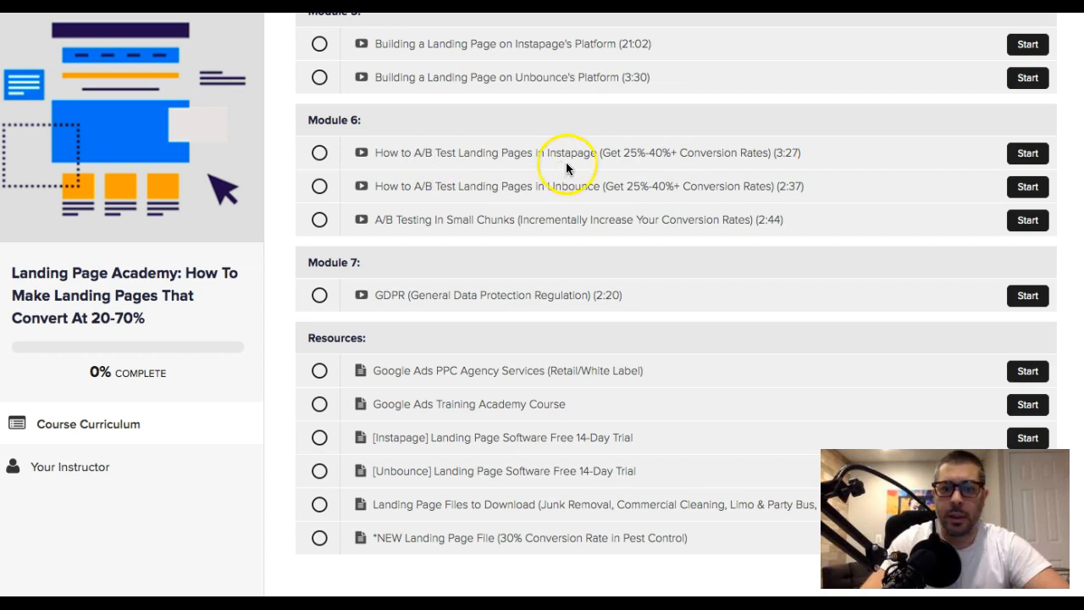
{"action": "mouse_move", "coordinate": [449, 196]}
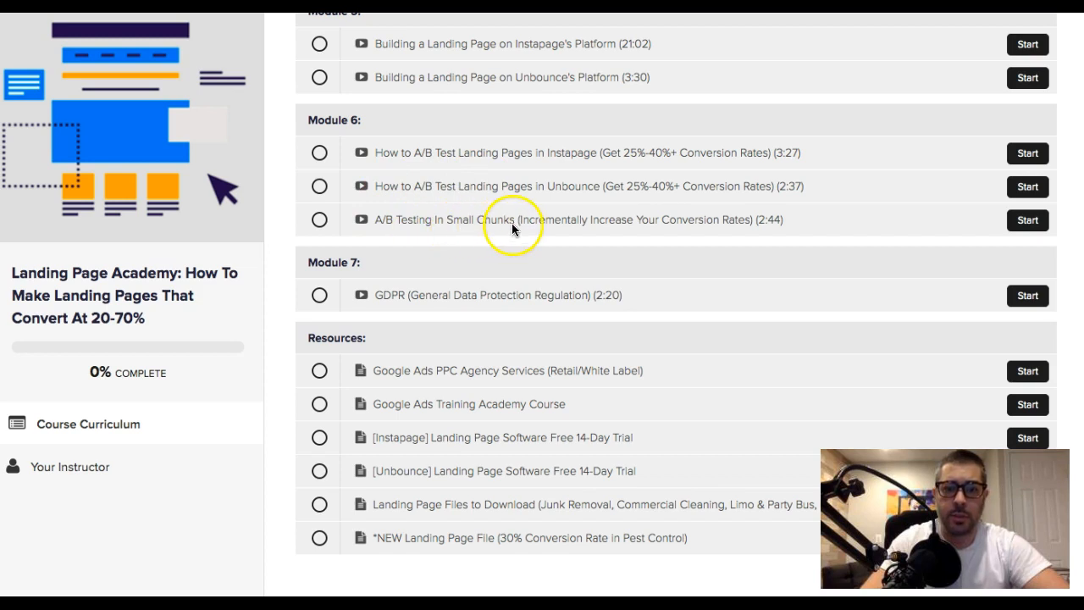
{"action": "mouse_move", "coordinate": [669, 232]}
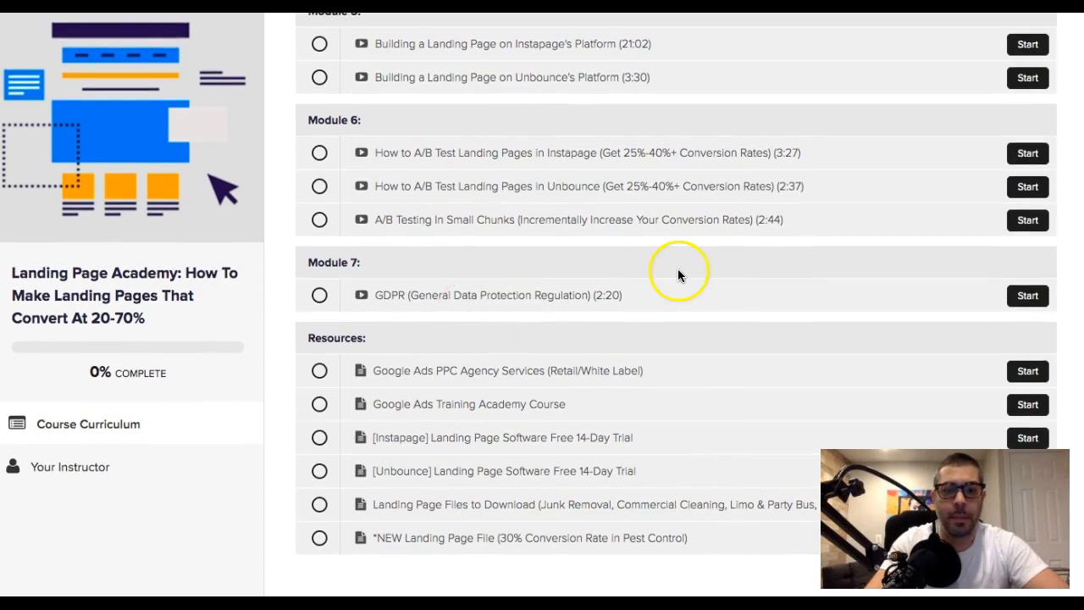
{"action": "mouse_move", "coordinate": [430, 303]}
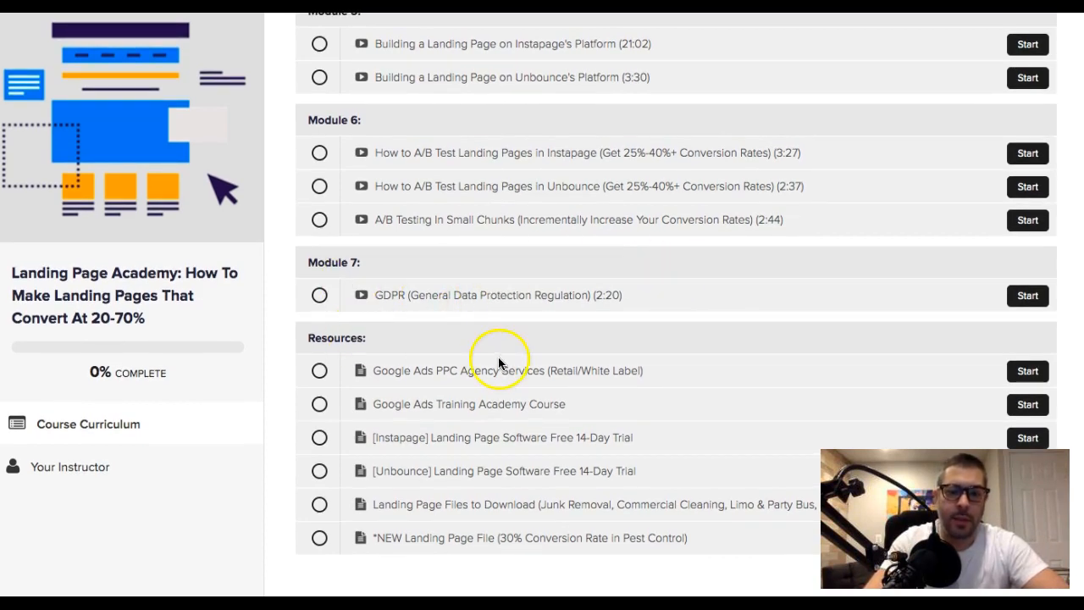
{"action": "mouse_move", "coordinate": [430, 392]}
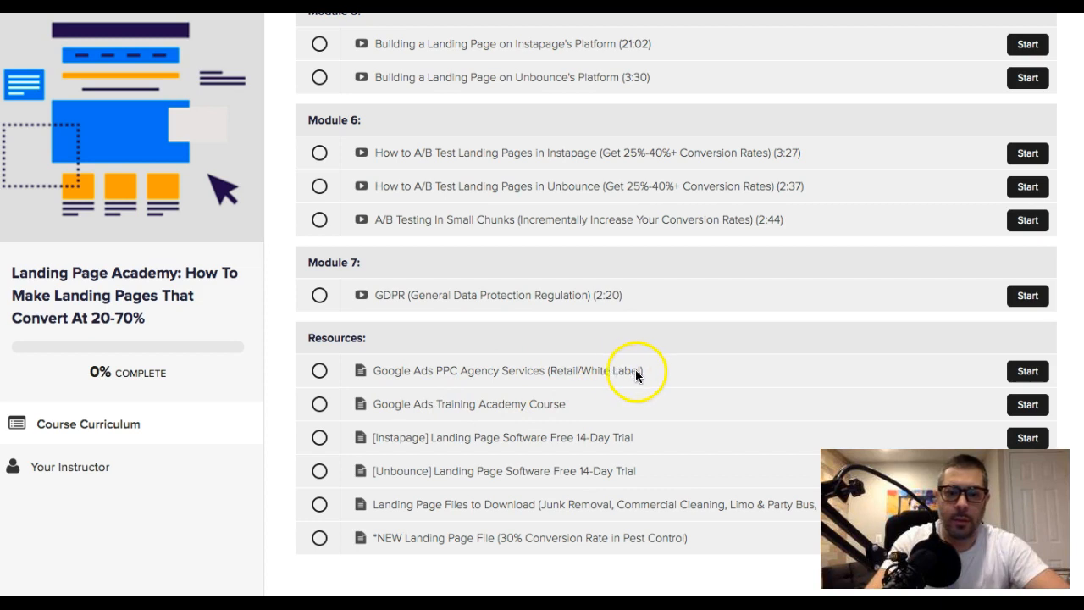
{"action": "mouse_move", "coordinate": [511, 412]}
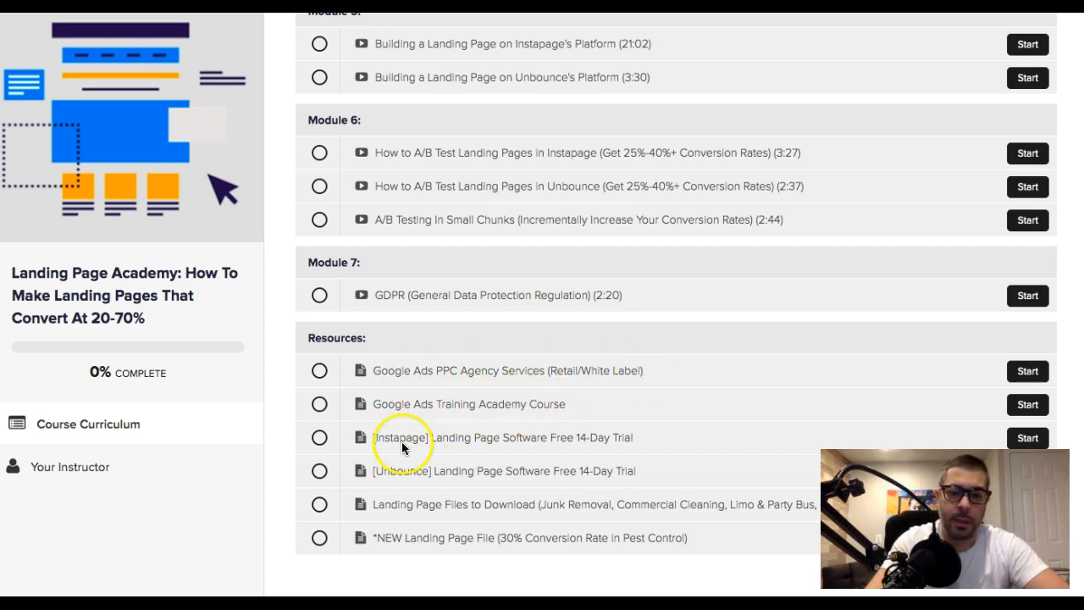
{"action": "mouse_move", "coordinate": [495, 475]}
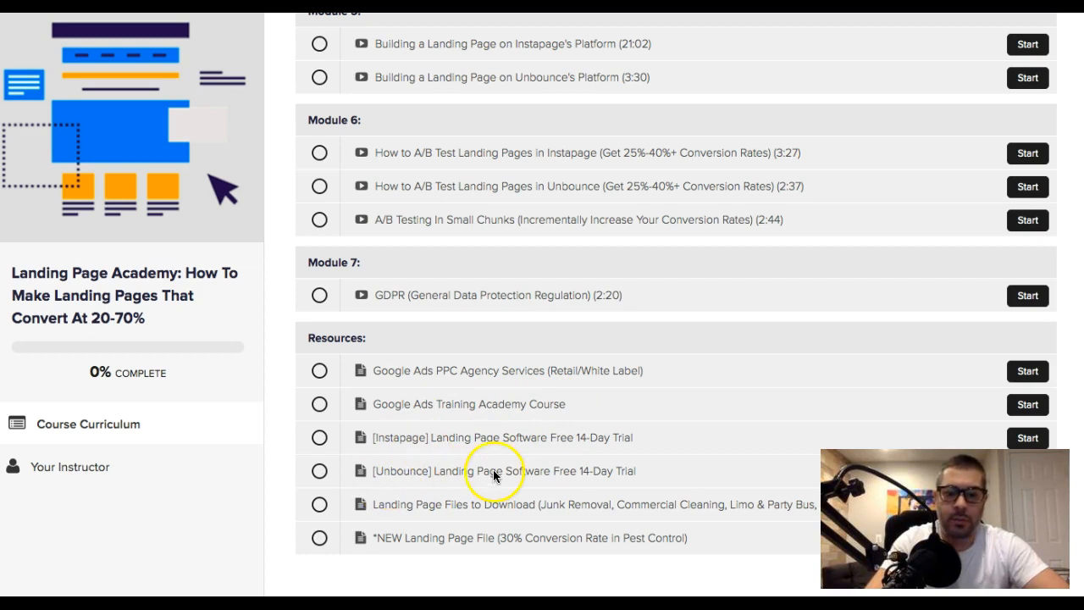
{"action": "scroll", "scroll_direction": "down", "scroll_amount": 3}
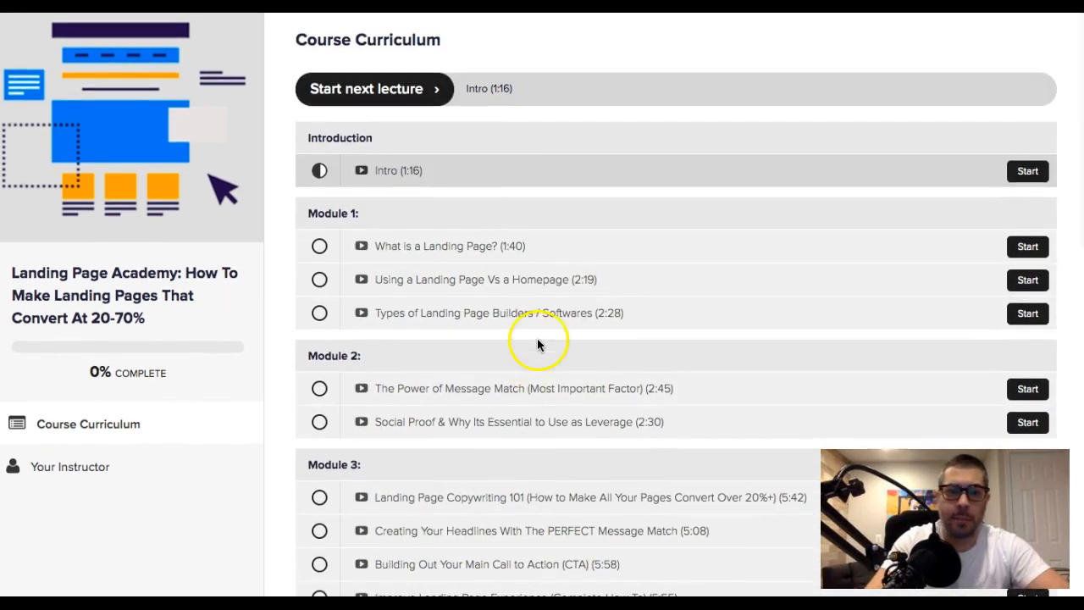
{"action": "scroll", "scroll_direction": "down", "scroll_amount": 3}
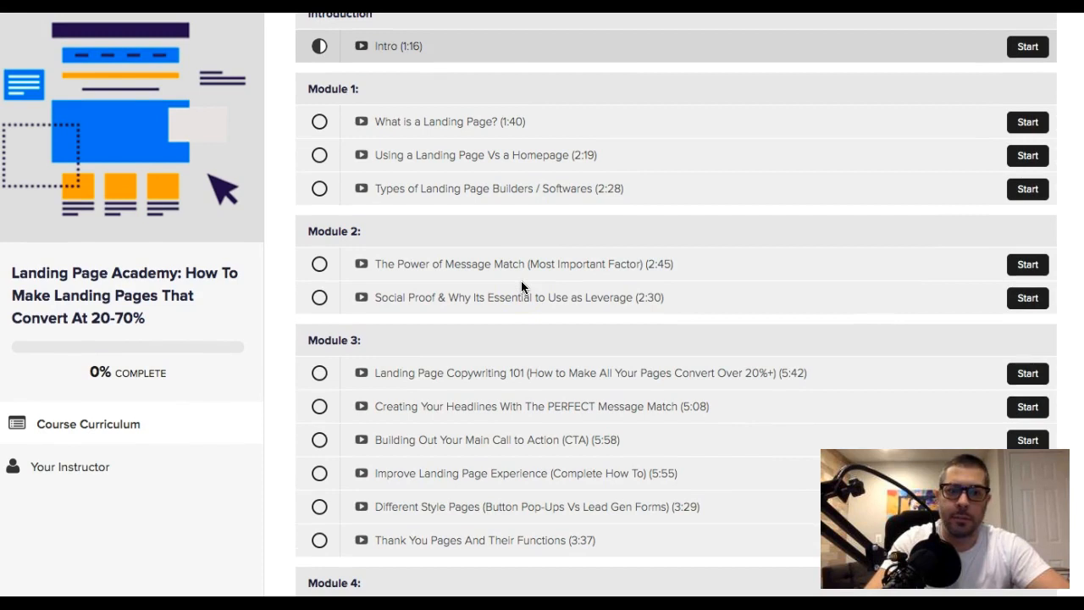
{"action": "scroll", "scroll_direction": "down", "scroll_amount": 3}
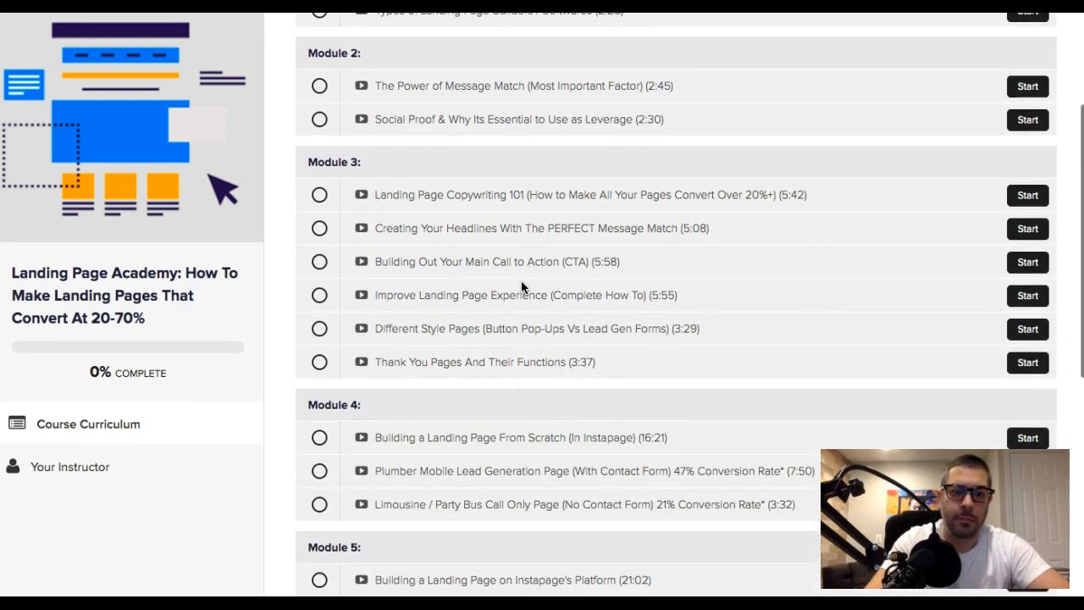
{"action": "scroll", "scroll_direction": "down", "scroll_amount": 3}
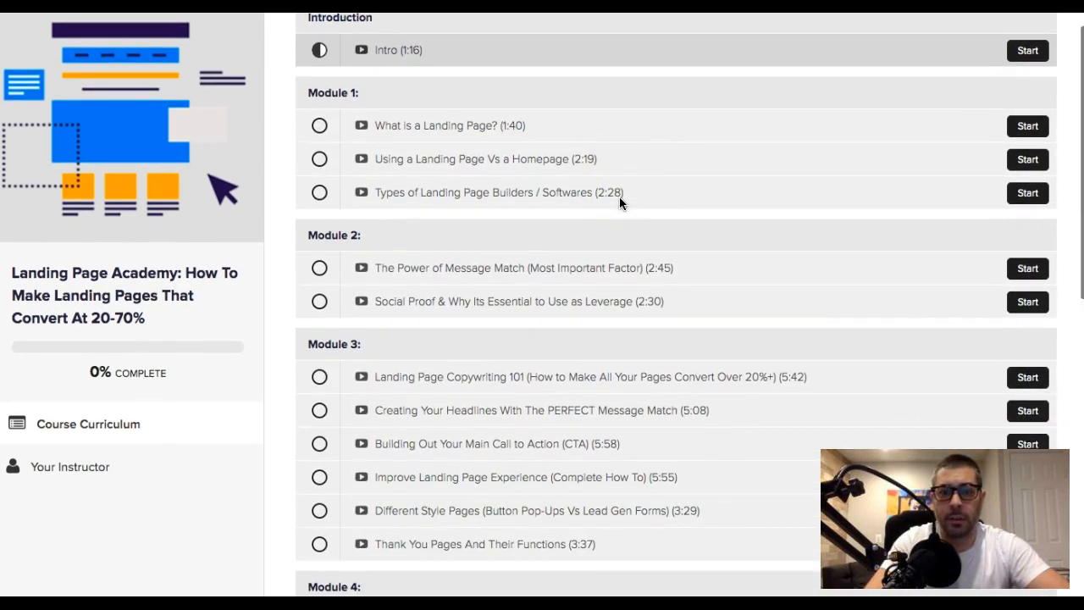
{"action": "scroll", "scroll_direction": "down", "scroll_amount": 3}
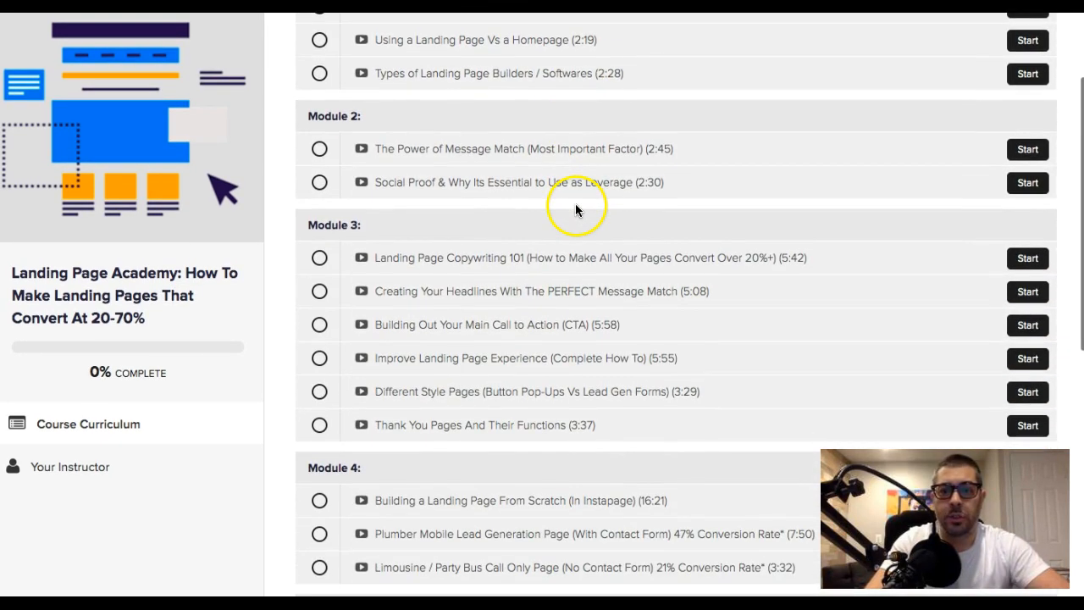